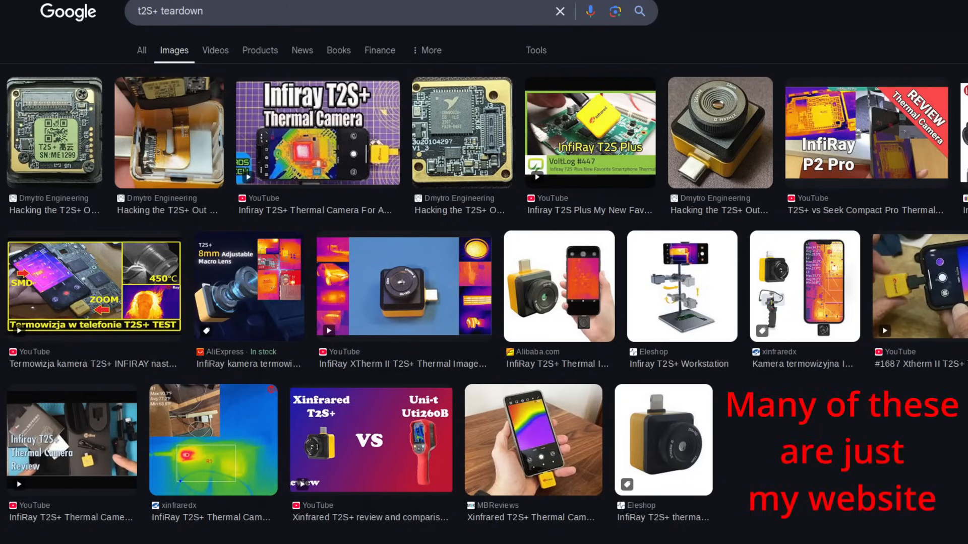
Switch the 't2S+ teardown' Google search to the Images results
{"action": "left_click", "coordinate": [50, 133]}
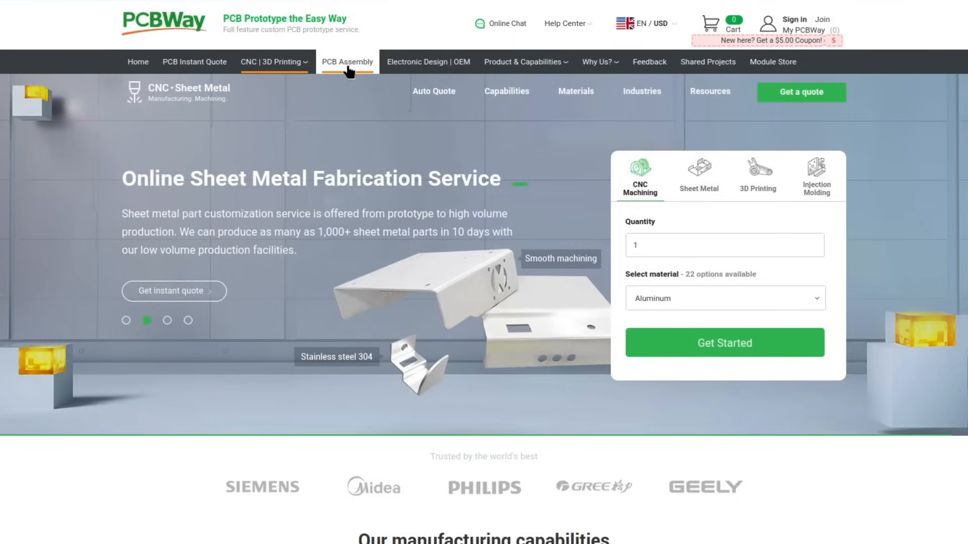
Go to PCBWay's Prototype PCB Assembly page via the PCB Assembly navigation link
{"action": "left_click", "coordinate": [347, 61]}
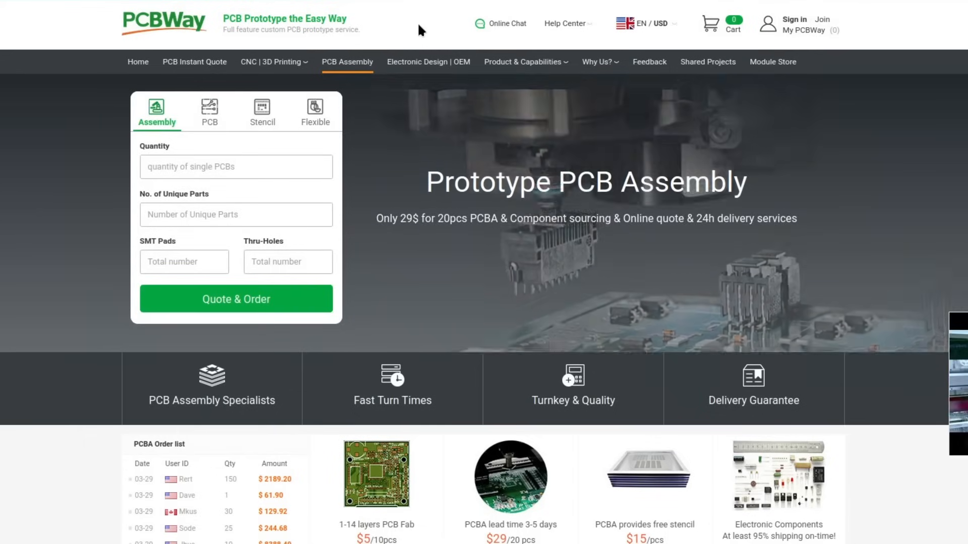